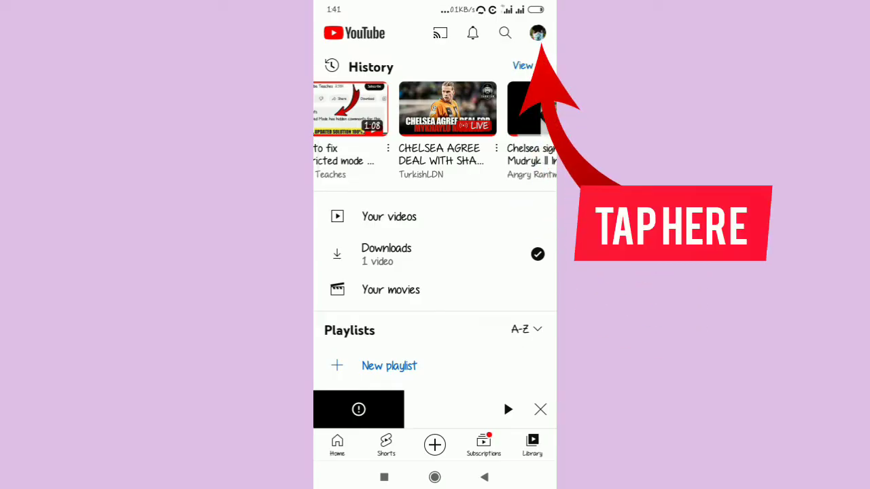
# - Open the account menu from the profile picture on the Library tab
pyautogui.click(537, 33)
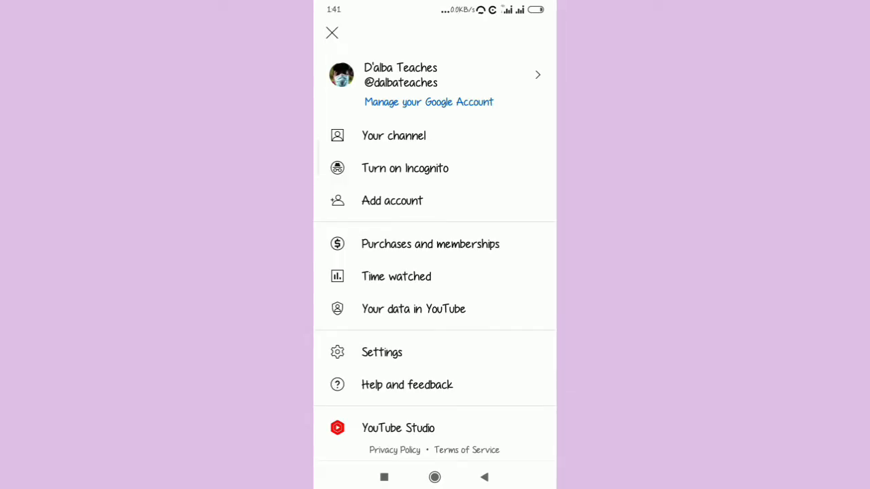
# - Go to Settings in the account menu and then into General settings
pyautogui.click(382, 352)
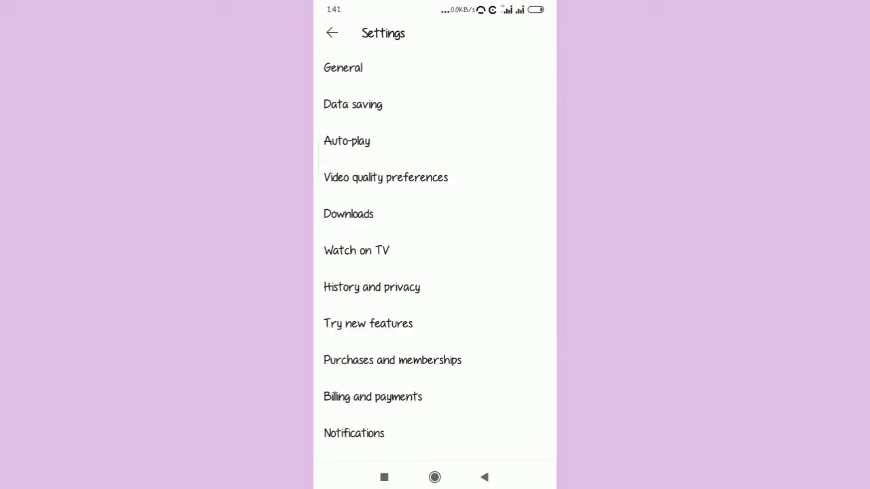
pyautogui.scroll(3)
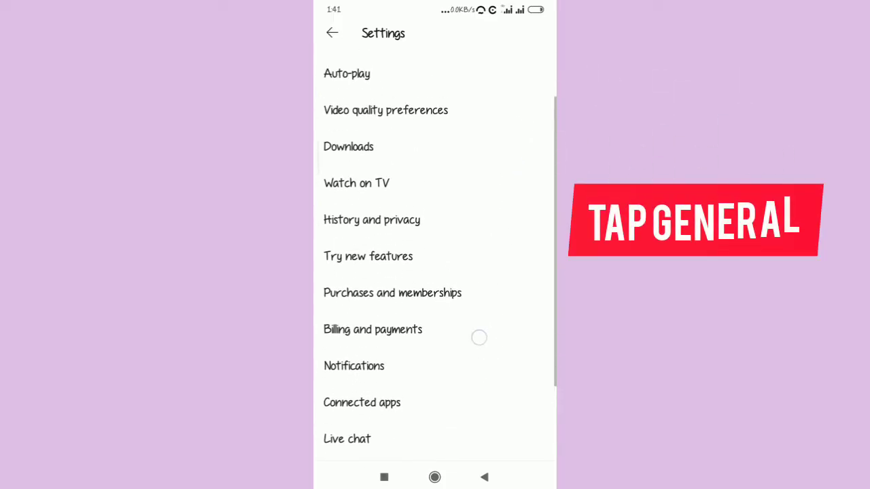
pyautogui.scroll(3)
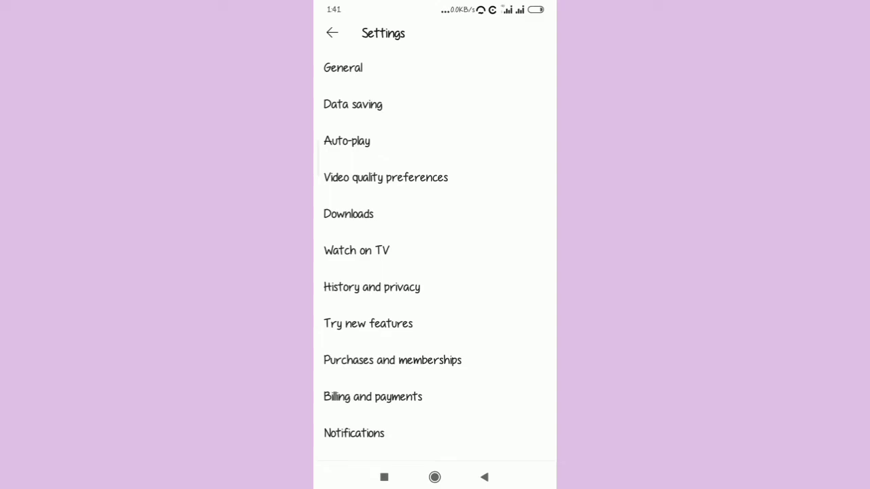
pyautogui.click(344, 67)
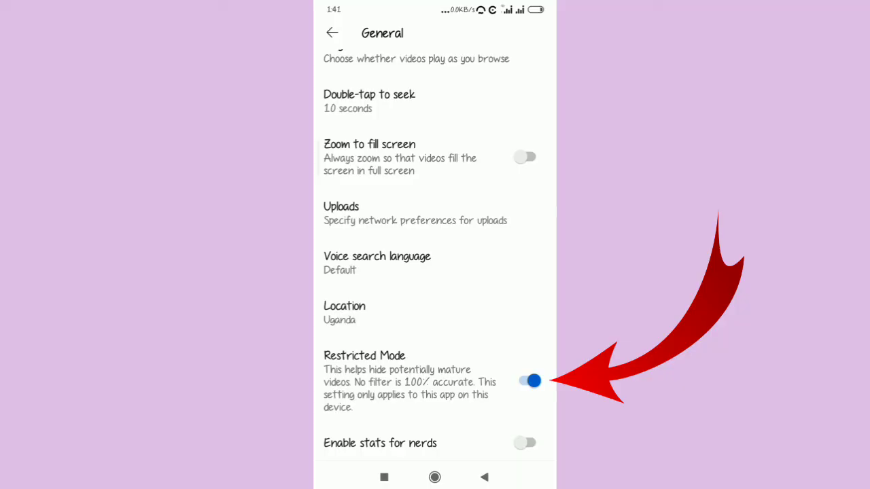
# - Turn Restricted Mode off and go back to the settings list
pyautogui.click(525, 381)
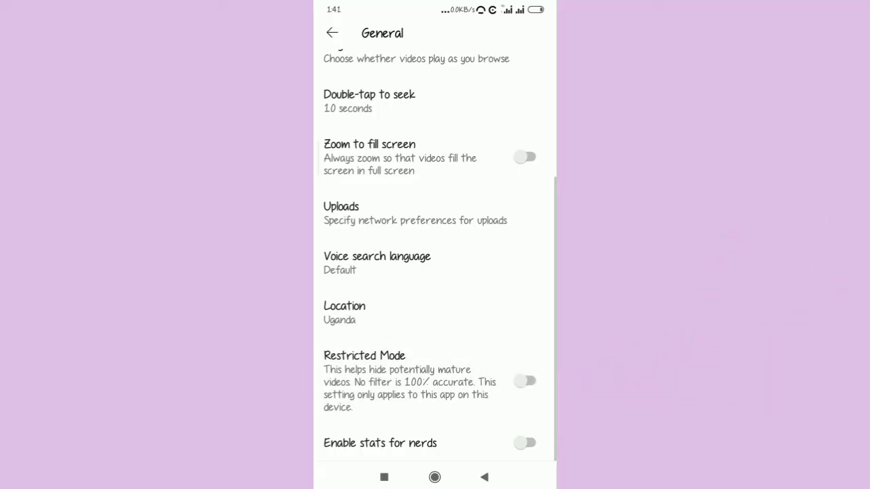
pyautogui.click(332, 33)
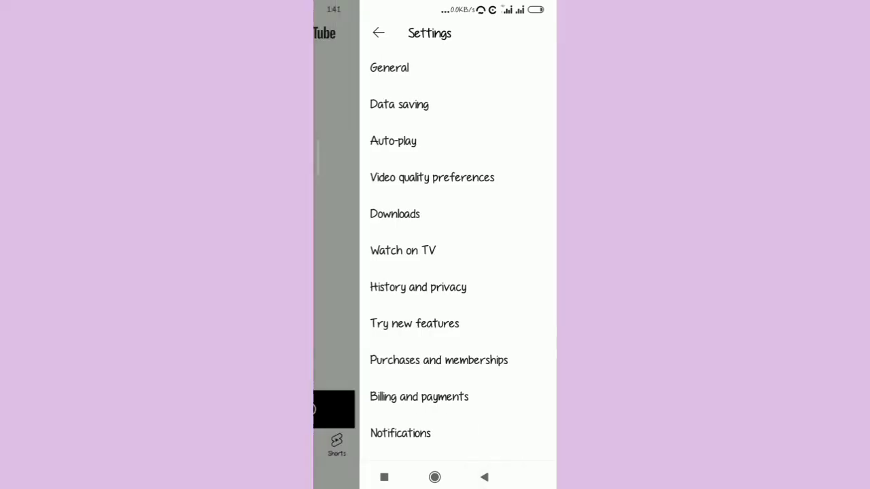
# - Exit Settings back to the Library screen and its watch history
pyautogui.click(378, 33)
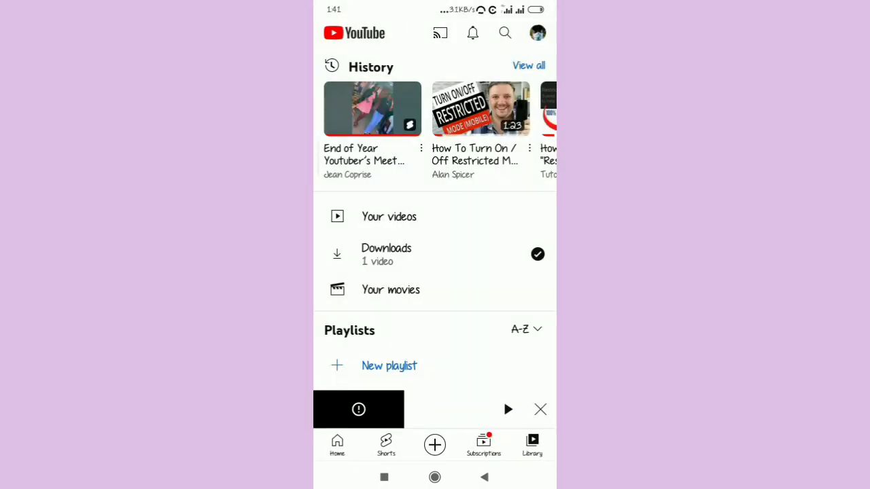
pyautogui.hscroll(-3)
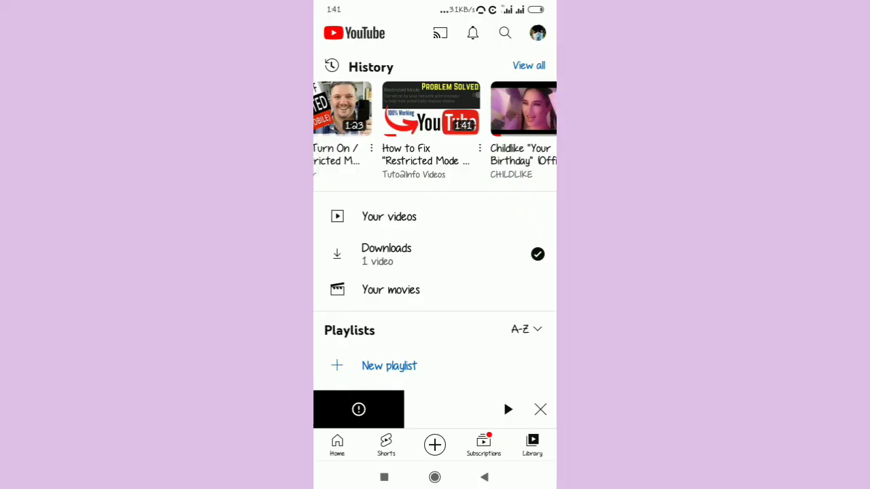